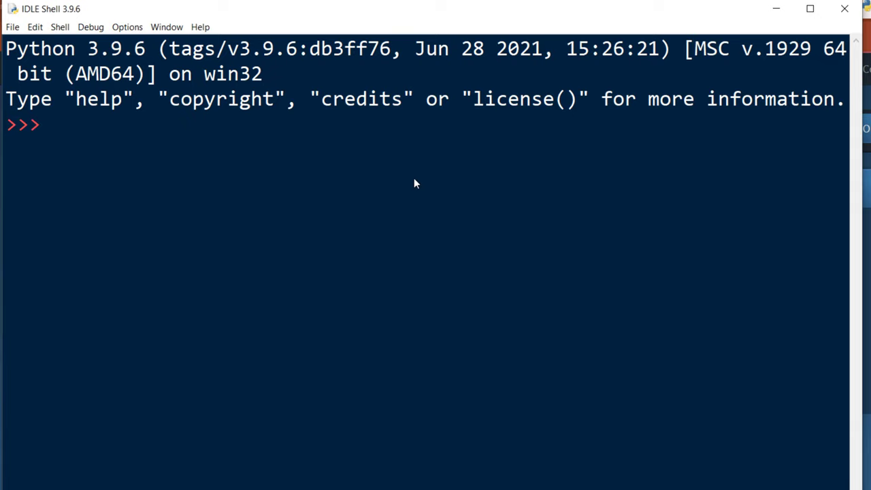
# - Define the tuple fruits = ("apple", "orange", "banana") at the >>> prompt
pyautogui.write('fruits =')
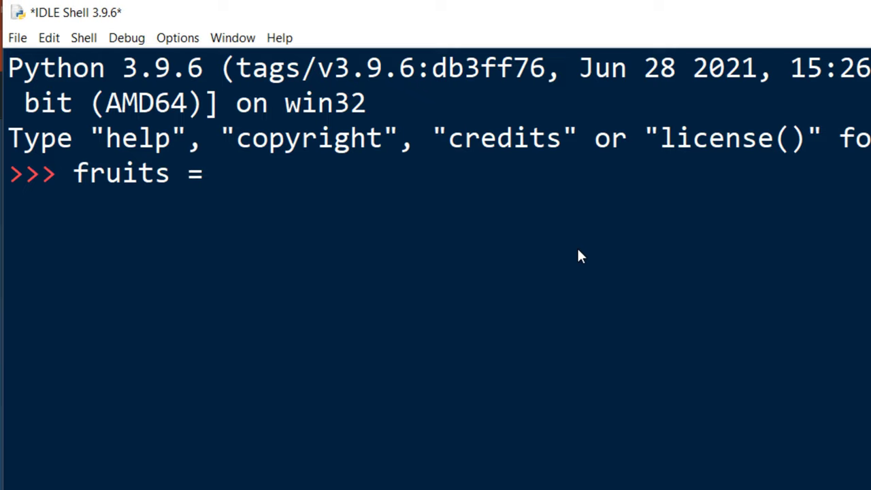
pyautogui.write('("')
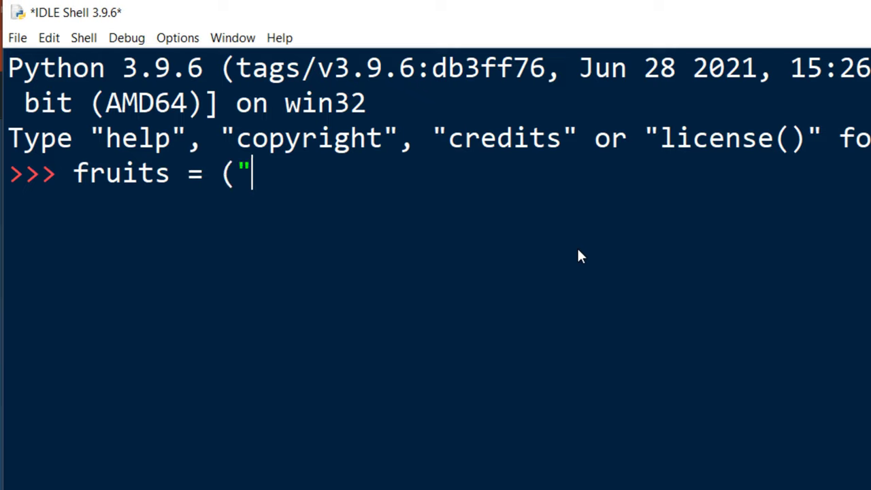
pyautogui.write('apple"')
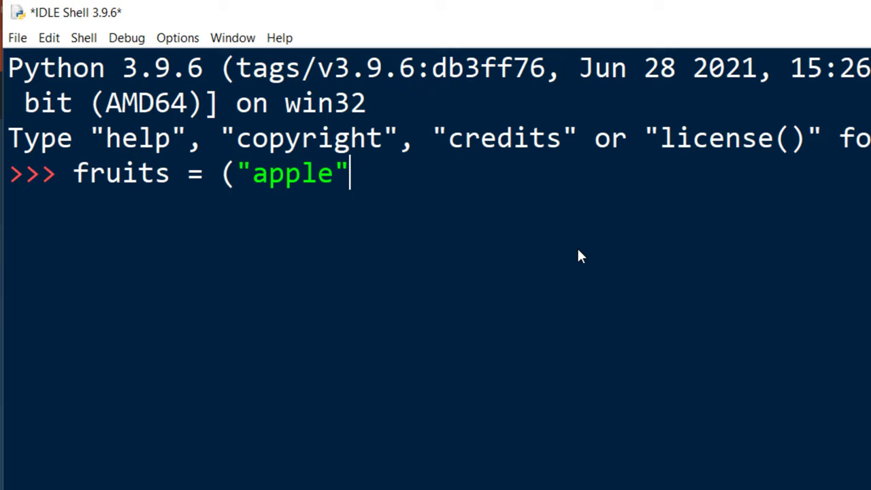
pyautogui.write(', "')
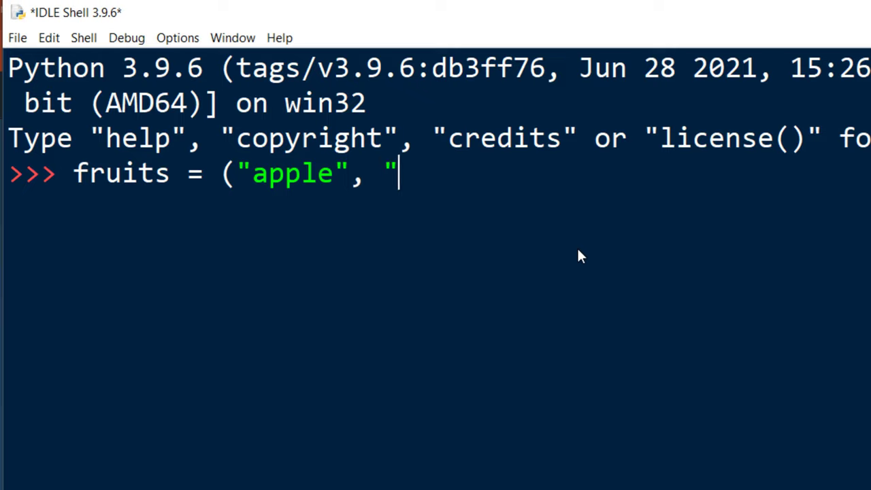
pyautogui.write('orang')
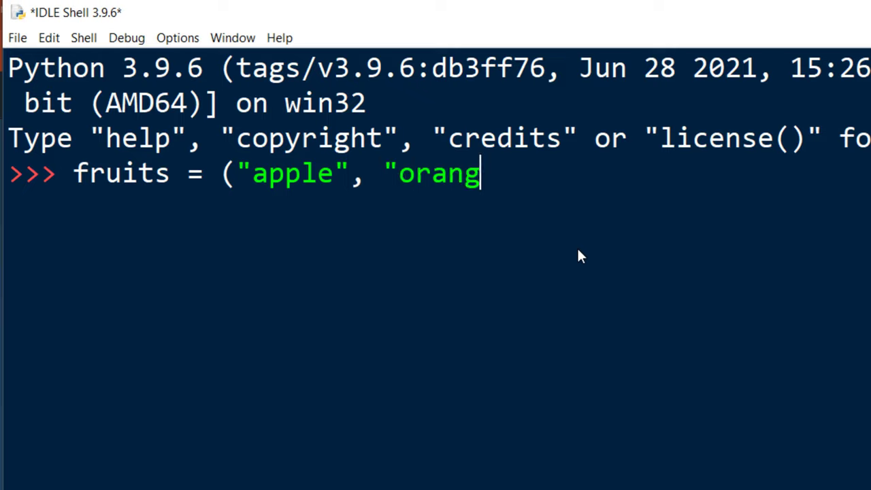
pyautogui.write('e", "banana')
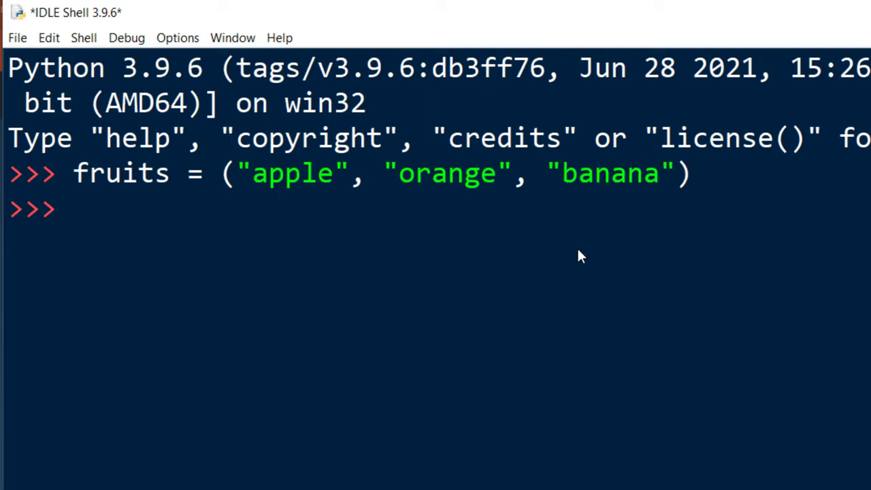
pyautogui.write('0         1')
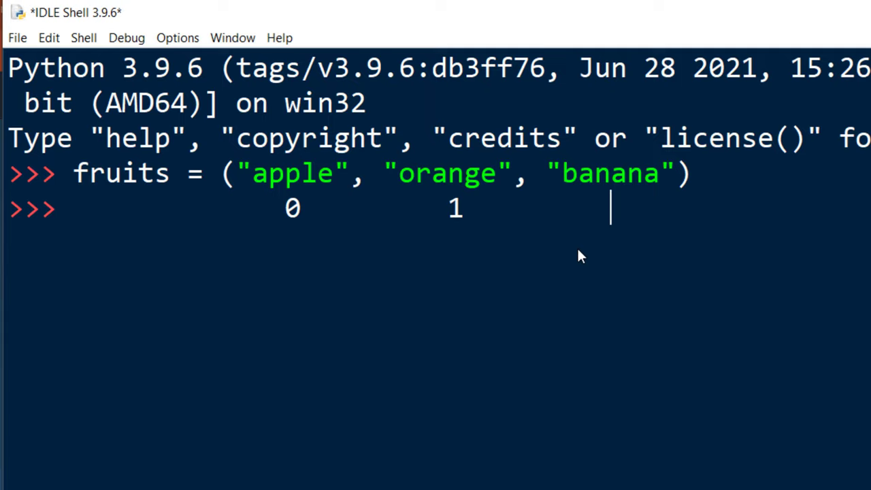
pyautogui.write('2')
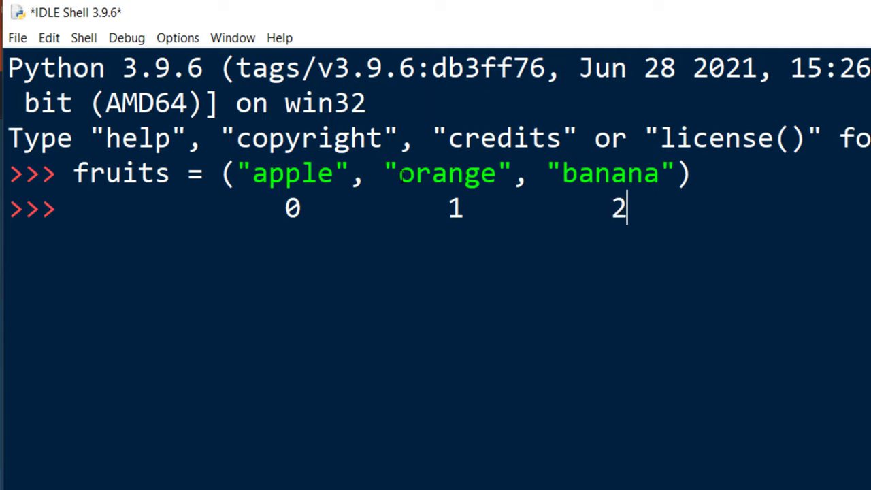
pyautogui.doubleClick(446, 173)
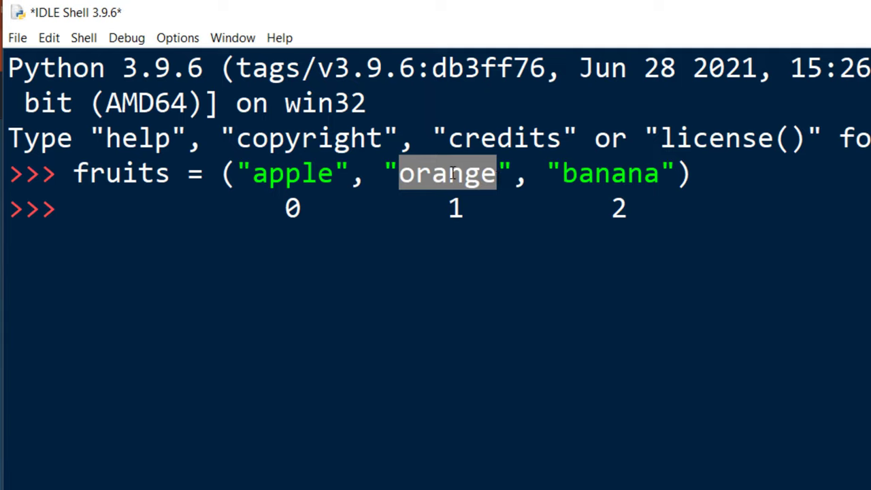
pyautogui.click(448, 207)
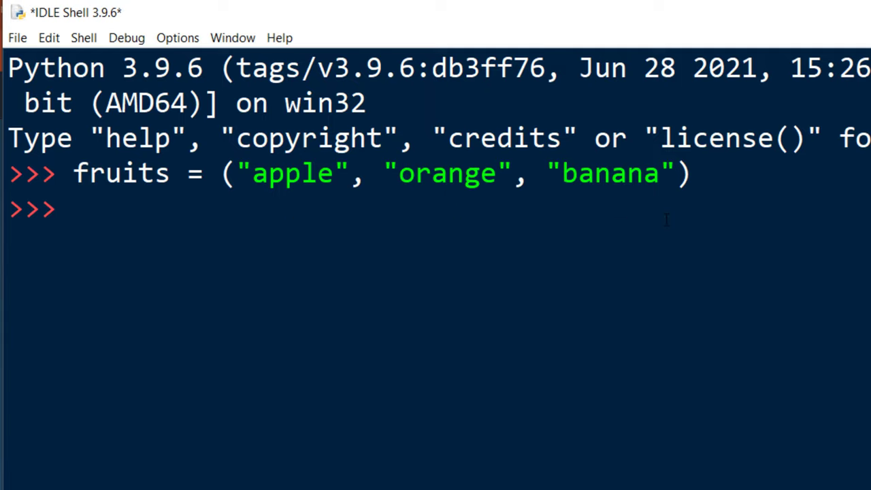
# - Enter the index lookup fruits[1] at the prompt to reference the second element
pyautogui.write('fru')
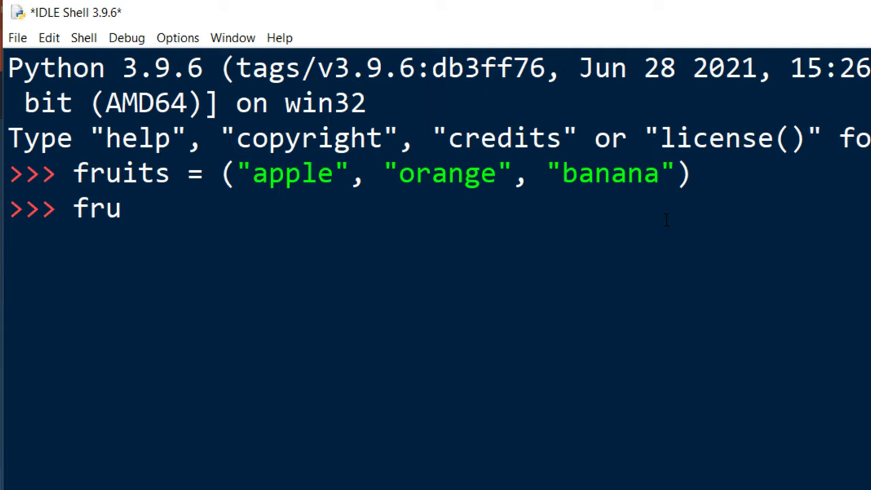
pyautogui.write('its')
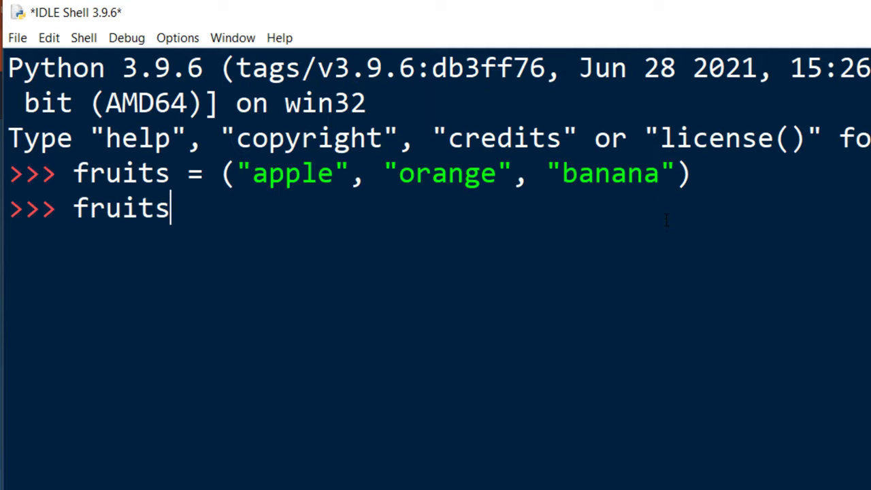
pyautogui.write('[')
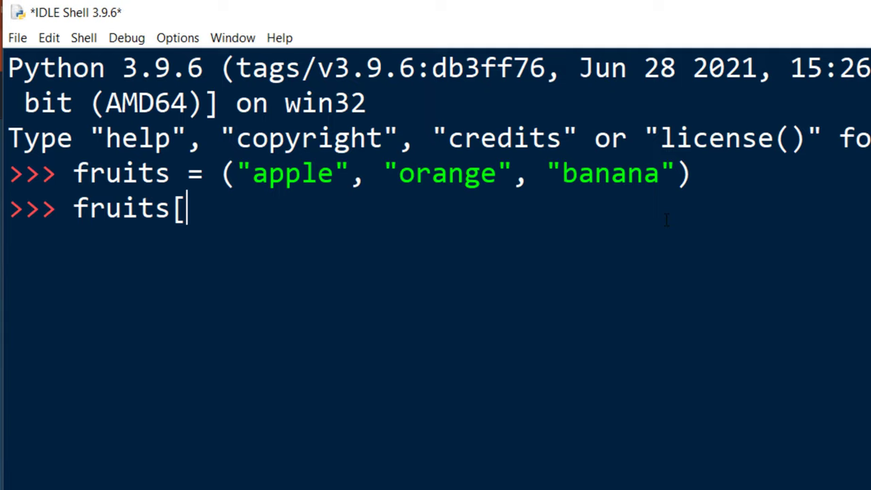
pyautogui.write('1[')
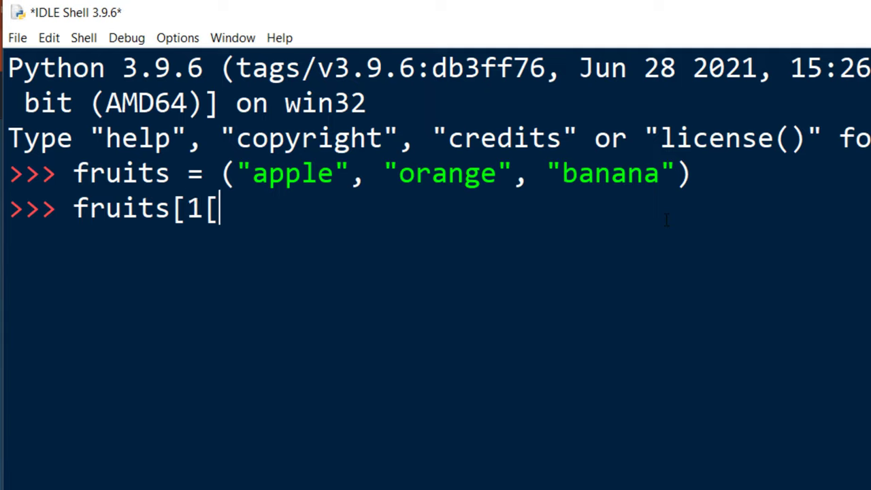
pyautogui.write(']')
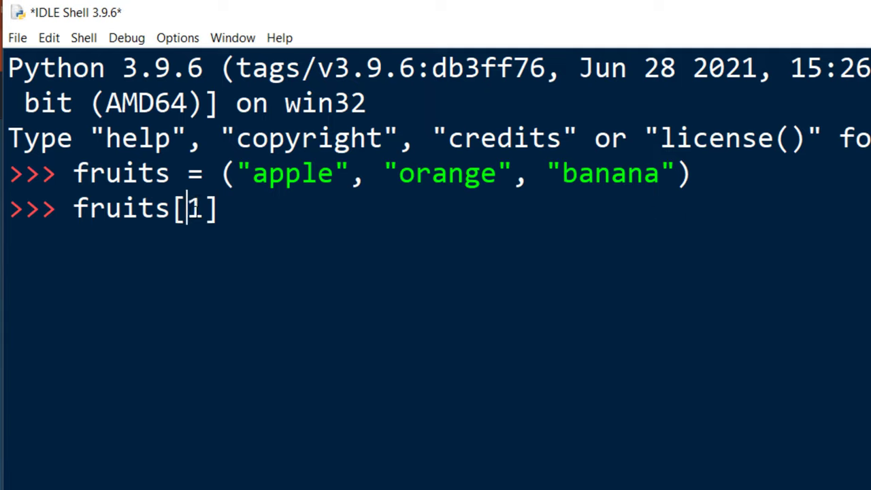
# - Wrap the lookup as print(fruits[1] so it will display orange
pyautogui.doubleClick(193, 207)
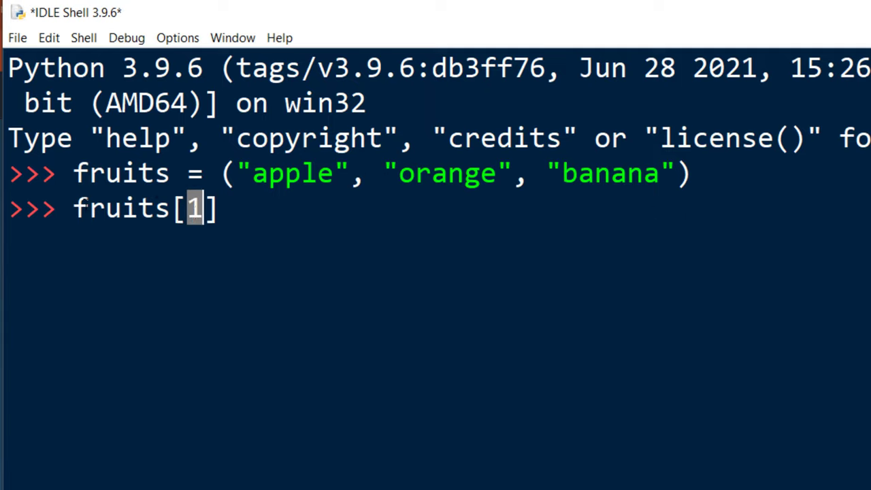
pyautogui.write('p')
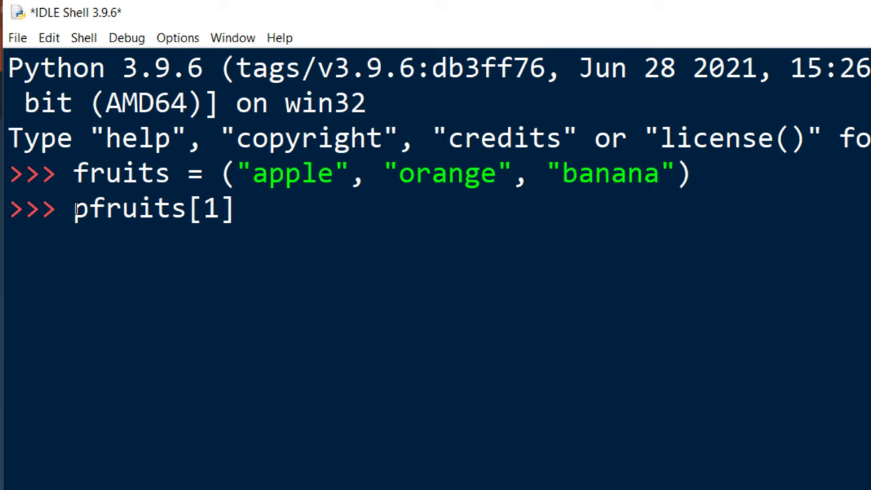
pyautogui.write('rint(')
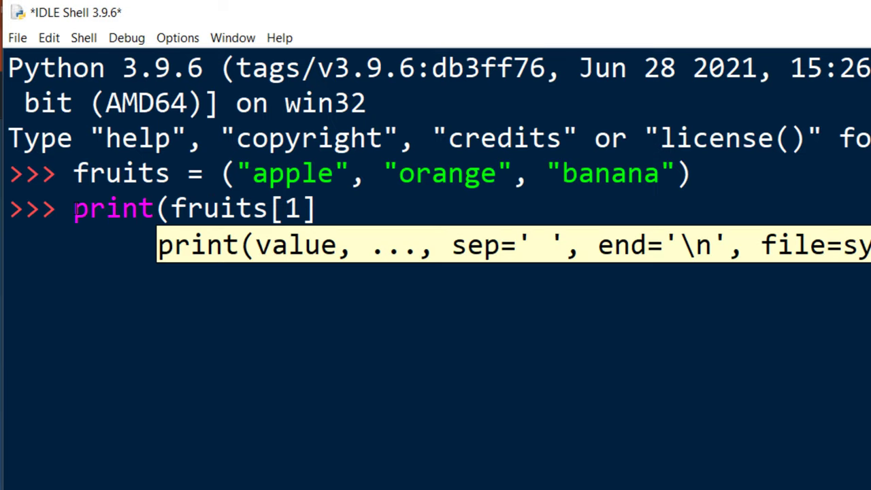